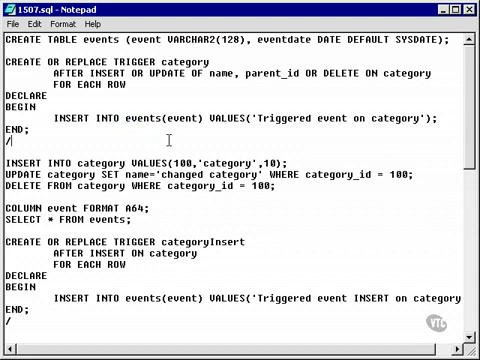
{"action": "mouse_move", "coordinate": [166, 142]}
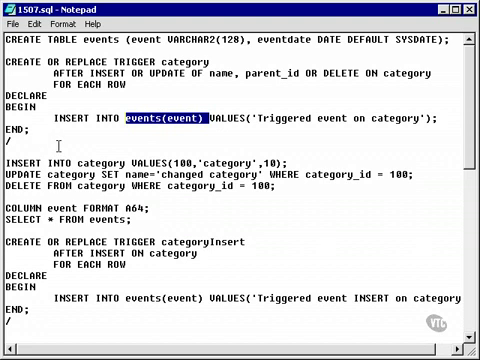
{"action": "mouse_move", "coordinate": [224, 140]}
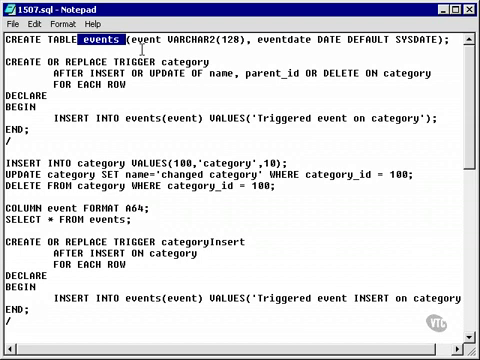
{"action": "mouse_move", "coordinate": [452, 164]}
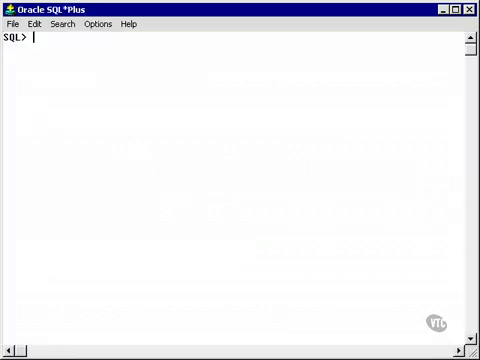
Step: Create the events table (event VARCHAR2(128), eventdate DATE) and compile the category trigger
{"action": "type", "text": "CREATE TABLE events (event VARCHAR2(128), eventdate DATE DEFAULT SYSDATE"}
{"action": "type", "text": "ALT"}
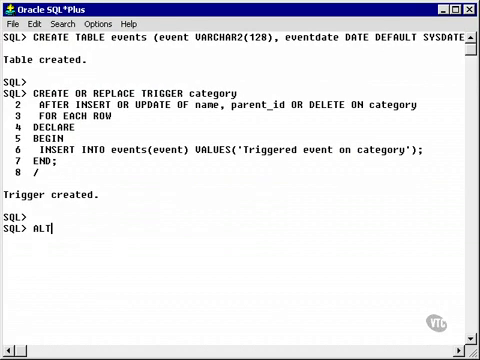
{"action": "type", "text": "ER TRIGGER"}
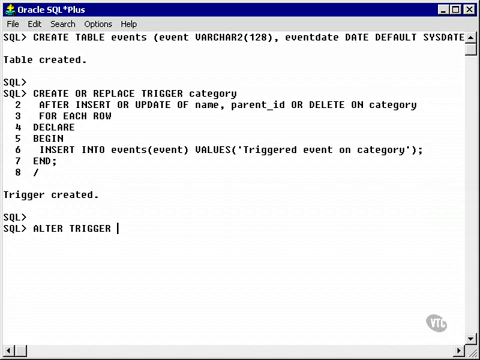
{"action": "type", "text": "cate"}
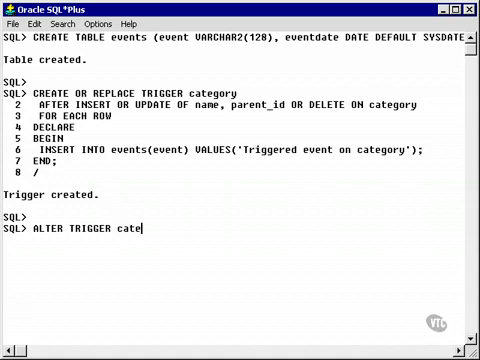
{"action": "type", "text": "gory c"}
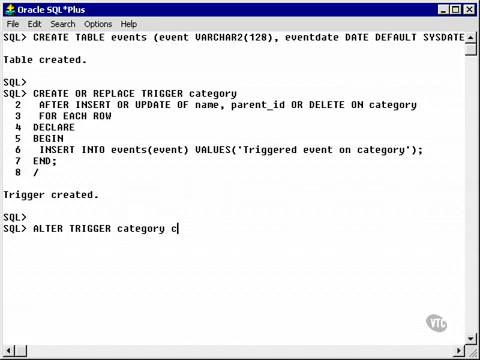
{"action": "type", "text": "OMPILE;"}
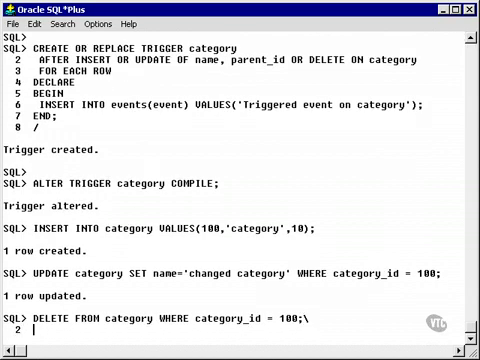
Step: Run the test statements, ending with DELETE FROM category WHERE category_id = 100
{"action": "key", "text": "Return"}
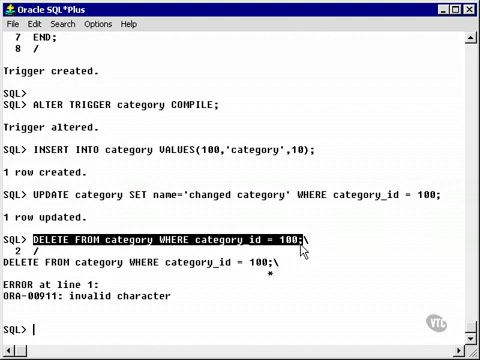
{"action": "type", "text": "DELETE FROM category WHERE category_id = 100;"}
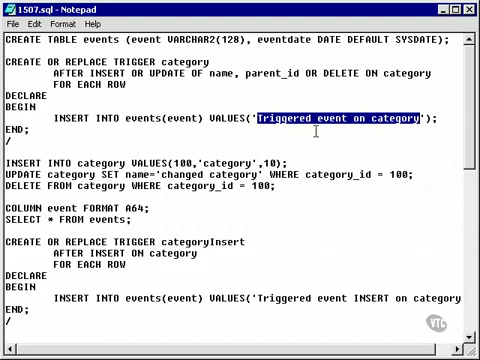
{"action": "mouse_move", "coordinate": [258, 36]}
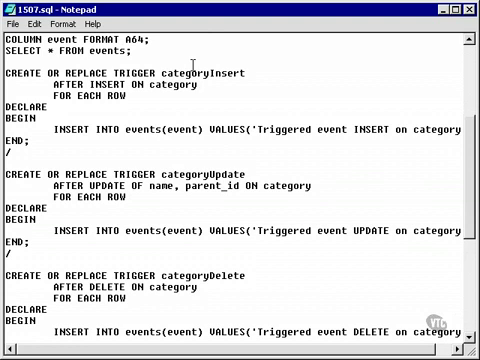
Step: Select the categoryInsert, categoryUpdate and categoryDelete trigger code in the script for copying
{"action": "double_click", "coordinate": [208, 72]}
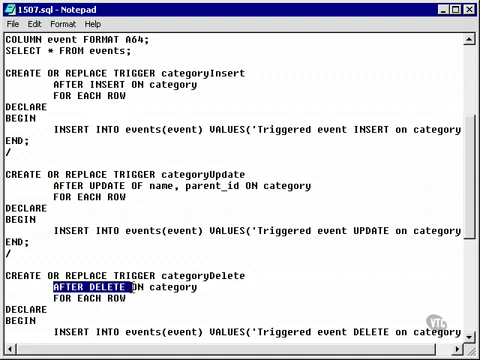
{"action": "mouse_move", "coordinate": [400, 320]}
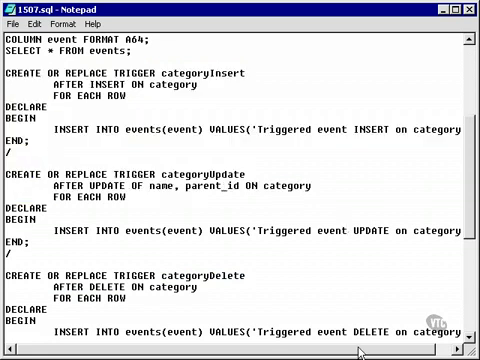
{"action": "scroll", "scroll_direction": "right", "scroll_amount": 3}
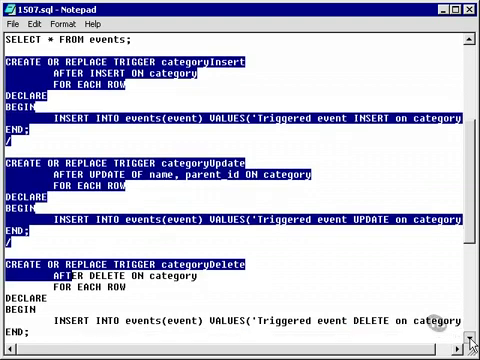
{"action": "scroll", "scroll_direction": "down", "scroll_amount": 3}
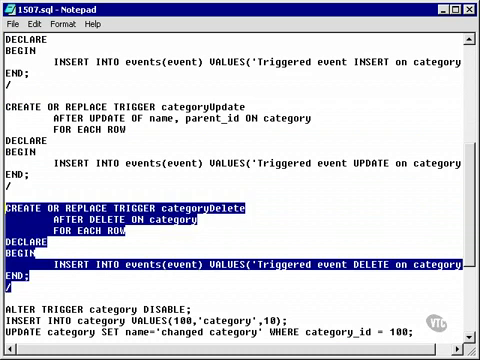
{"action": "scroll", "scroll_direction": "down", "scroll_amount": 3}
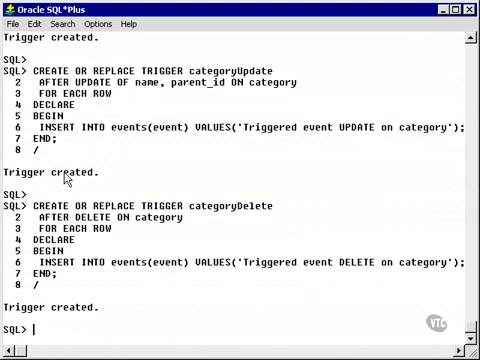
{"action": "mouse_move", "coordinate": [144, 224]}
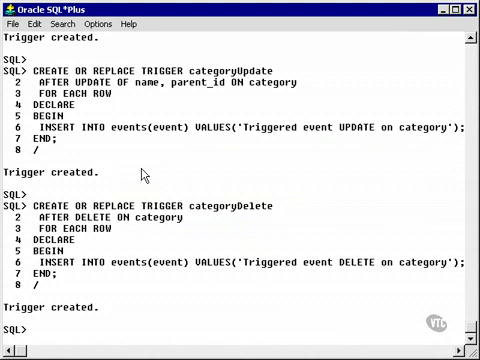
{"action": "mouse_move", "coordinate": [328, 212]}
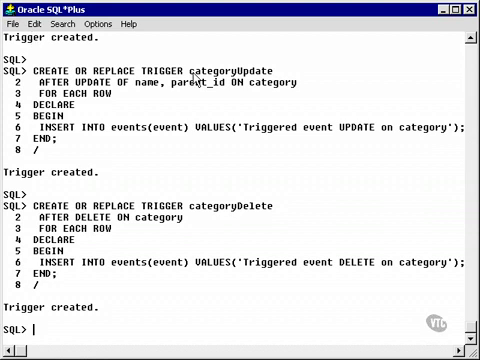
{"action": "mouse_move", "coordinate": [340, 250]}
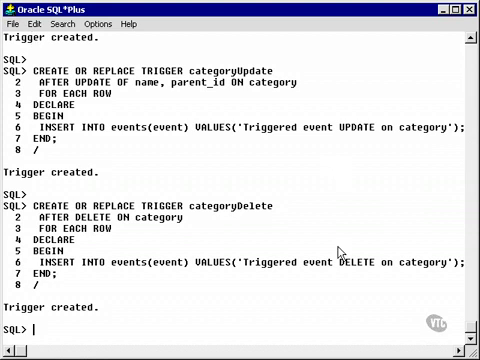
{"action": "mouse_move", "coordinate": [152, 182]}
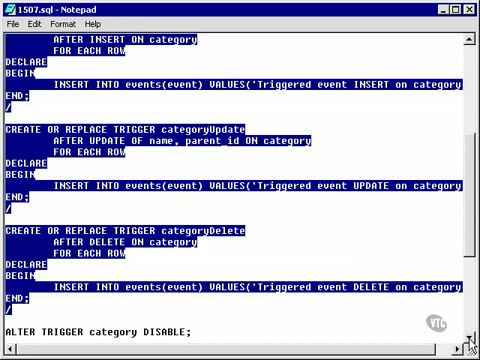
{"action": "scroll", "scroll_direction": "down", "scroll_amount": 3}
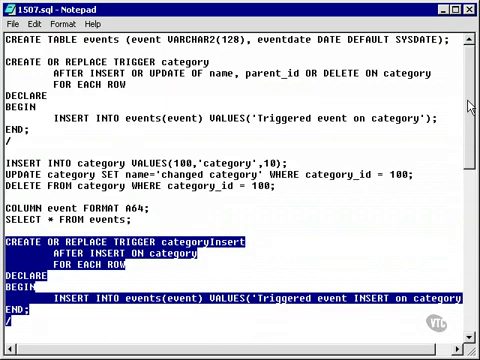
{"action": "mouse_move", "coordinate": [162, 74]}
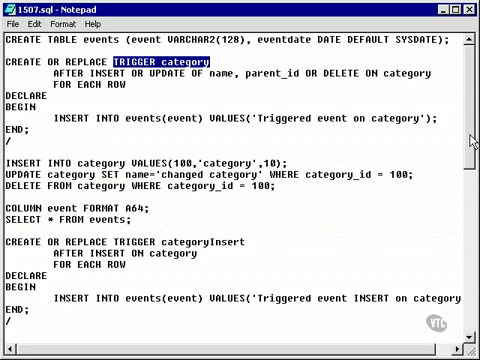
{"action": "scroll", "scroll_direction": "down", "scroll_amount": 3}
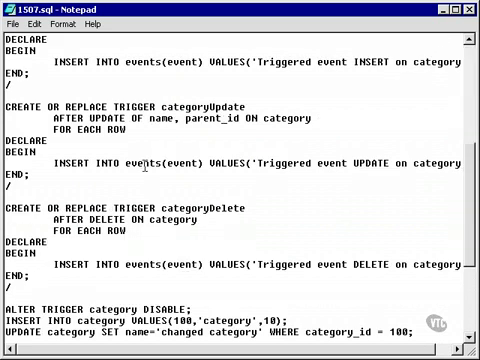
{"action": "scroll", "scroll_direction": "up", "scroll_amount": 3}
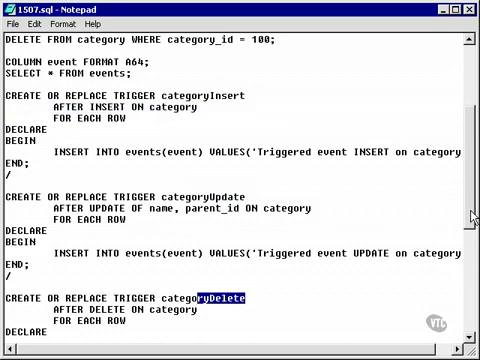
{"action": "scroll", "scroll_direction": "down", "scroll_amount": 3}
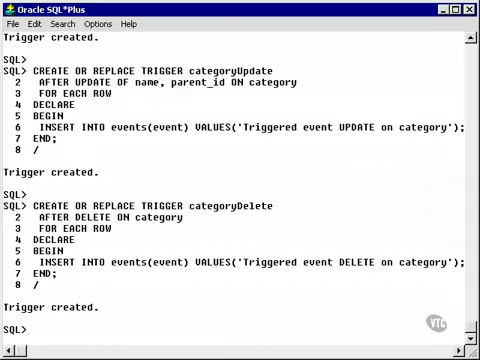
Step: Run ALTER TRIGGER category DISABLE to turn off the combined trigger
{"action": "type", "text": "ALTER TRIGGER category DISABLE;"}
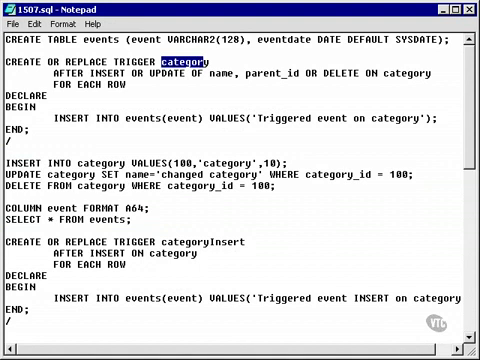
Step: Rerun the test INSERT, UPDATE, DELETE and SELECT * FROM events so each event type is listed
{"action": "scroll", "scroll_direction": "down", "scroll_amount": 3}
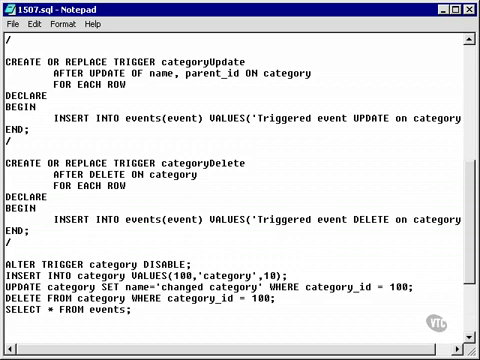
{"action": "scroll", "scroll_direction": "down", "scroll_amount": 3}
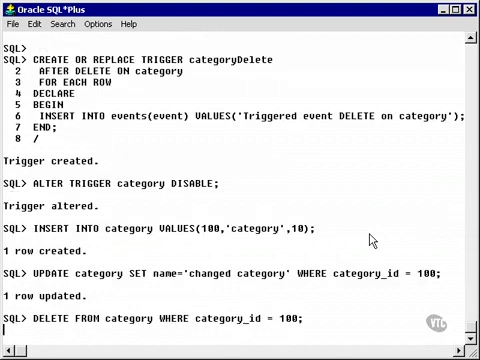
{"action": "key", "text": "Return"}
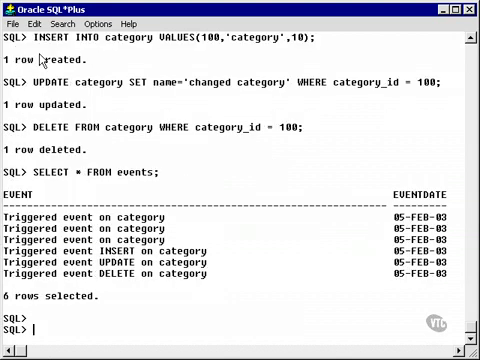